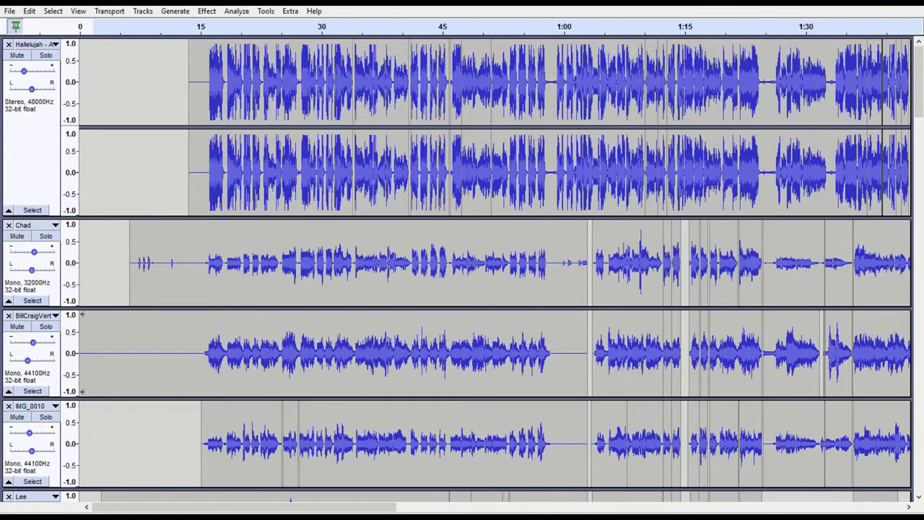
mouse_move(81, 25)
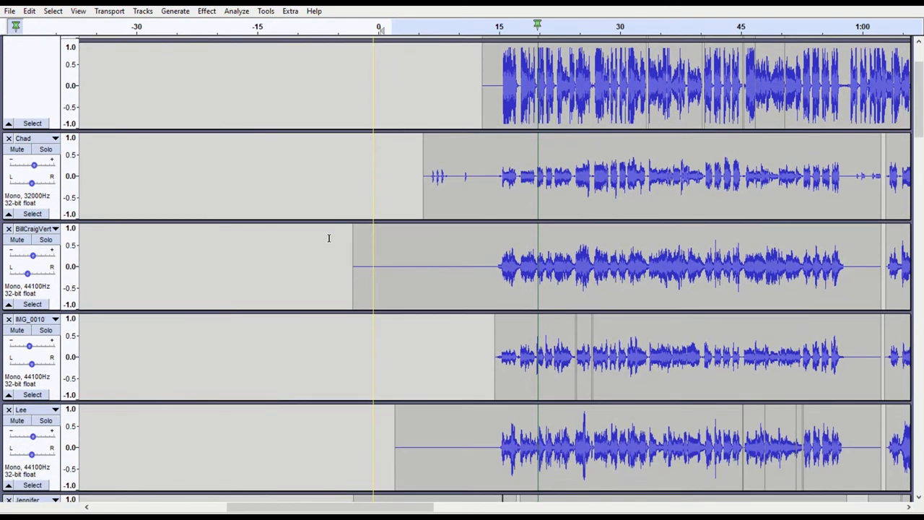
scroll("down", 3)
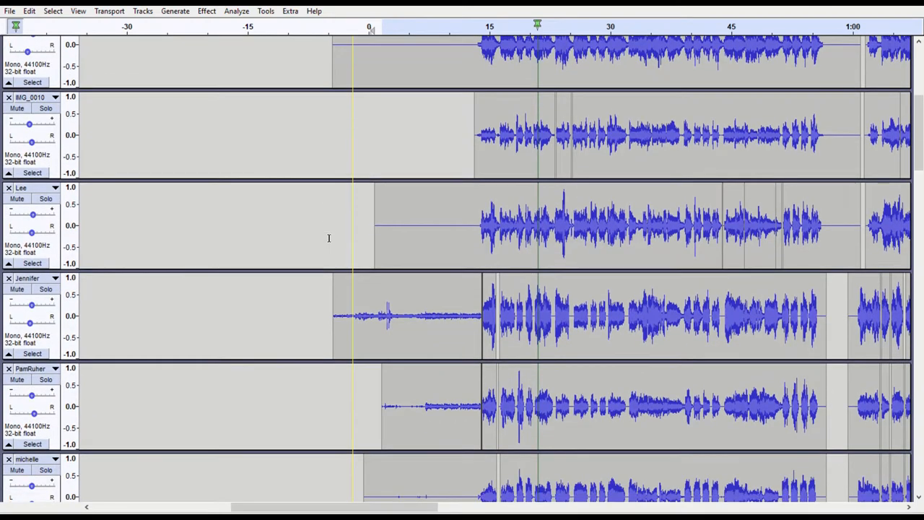
scroll("down", 3)
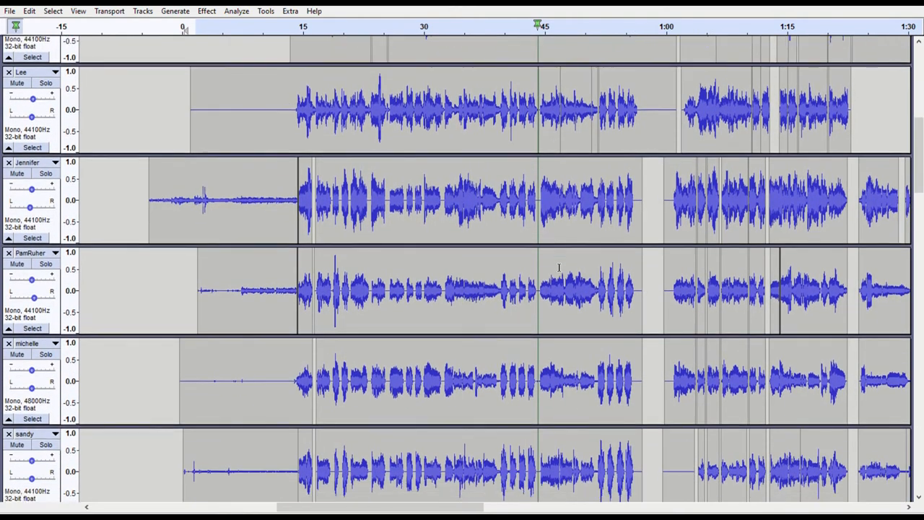
scroll("down", 3)
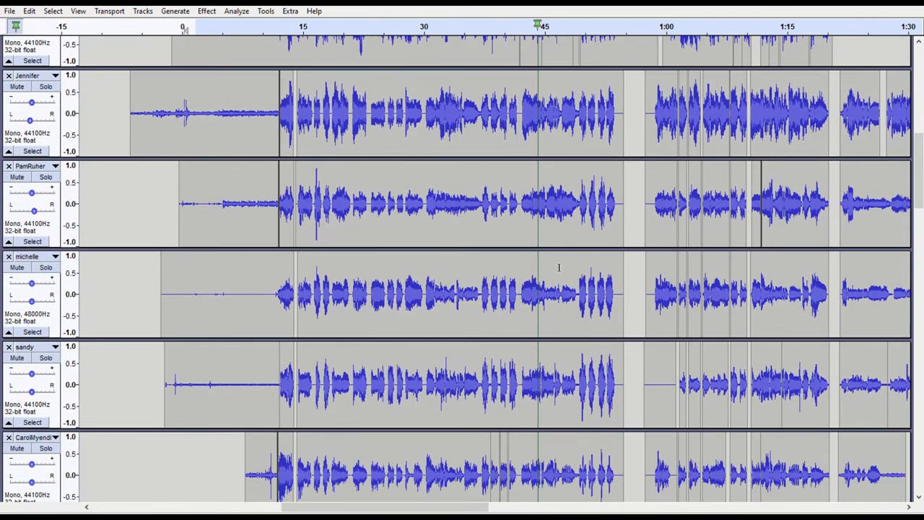
scroll("down", 3)
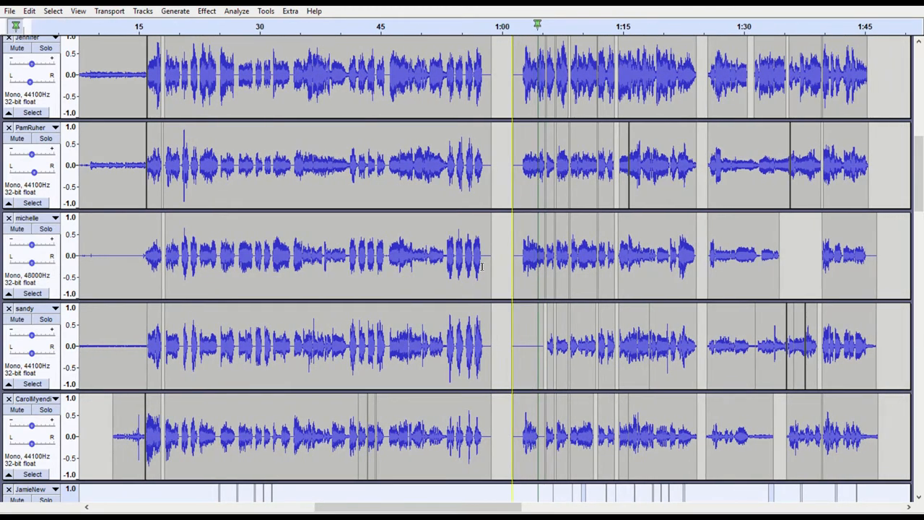
scroll("down", 3)
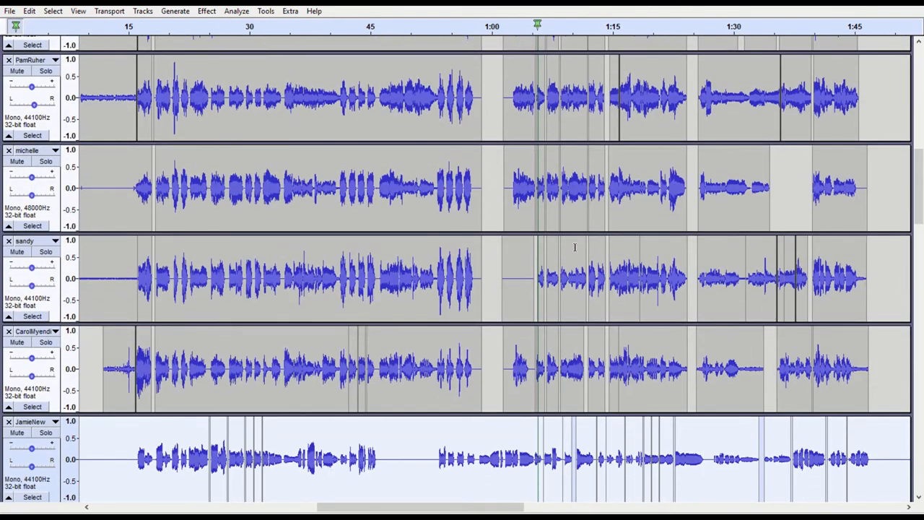
scroll("down", 3)
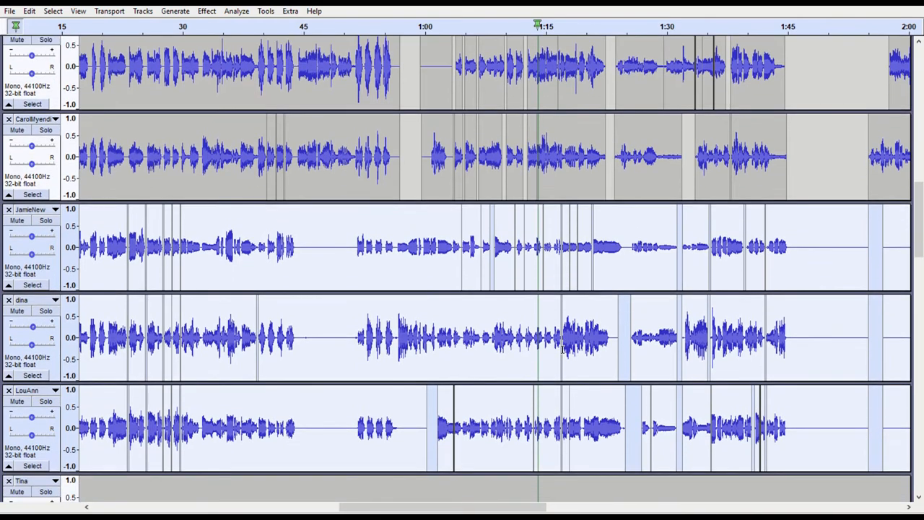
scroll("down", 3)
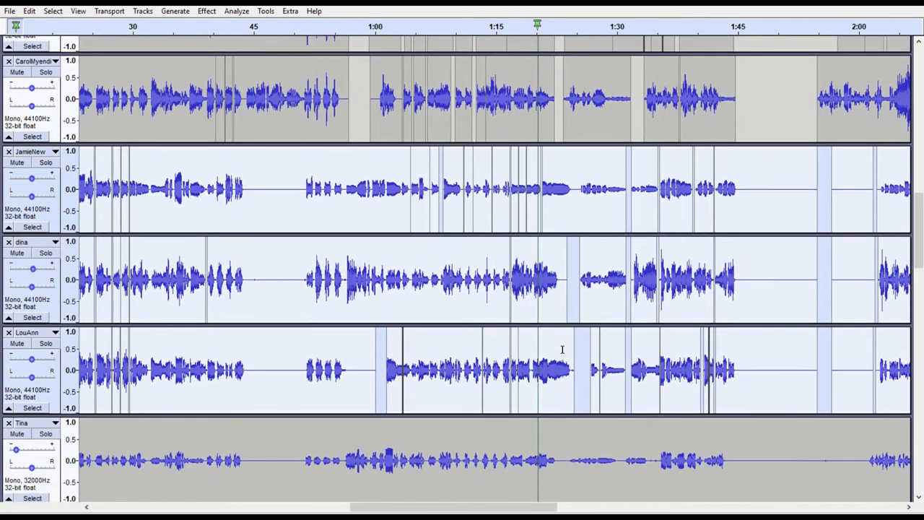
scroll("down", 3)
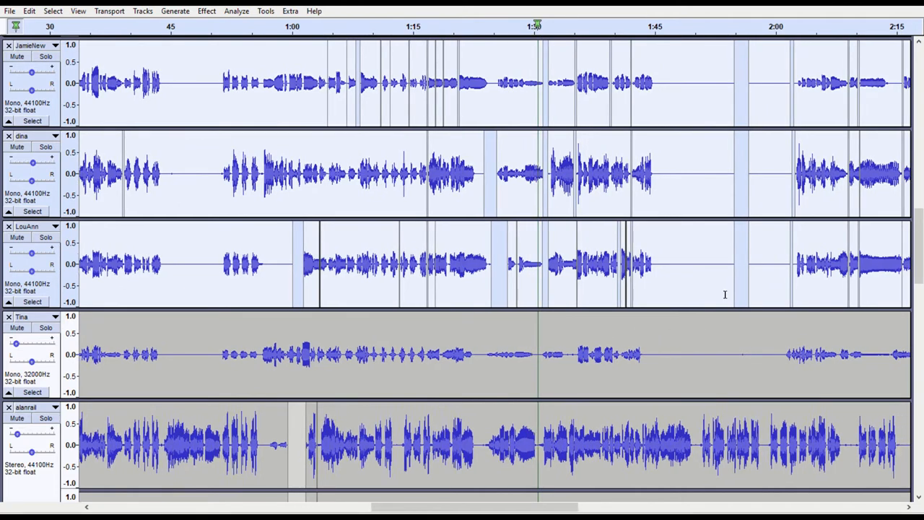
scroll("down", 3)
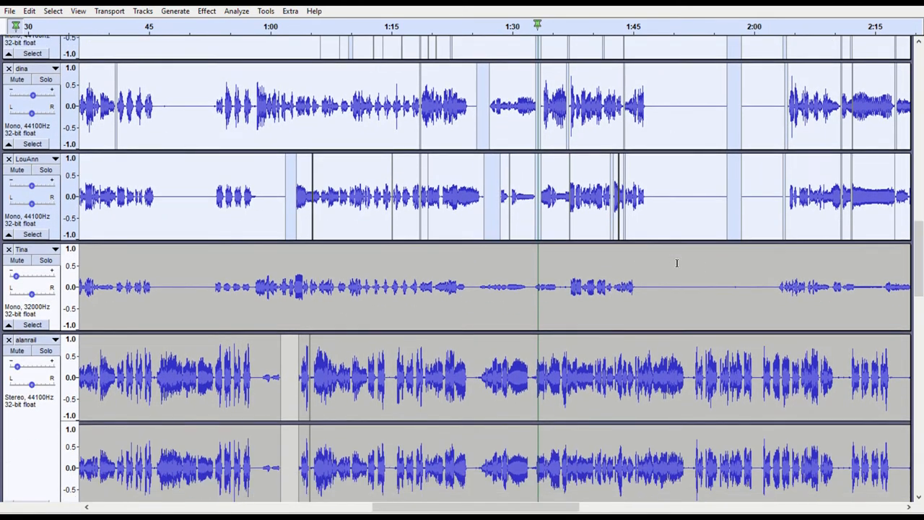
scroll("down", 3)
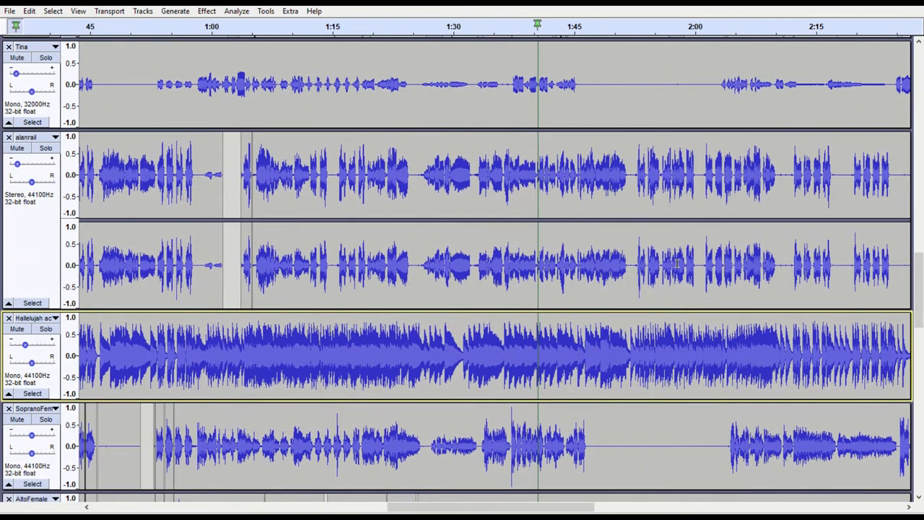
scroll("down", 3)
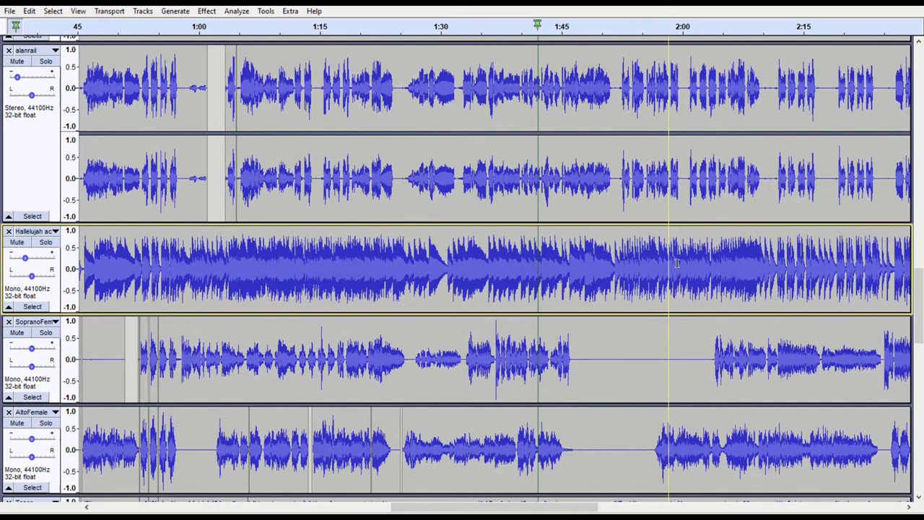
scroll("down", 3)
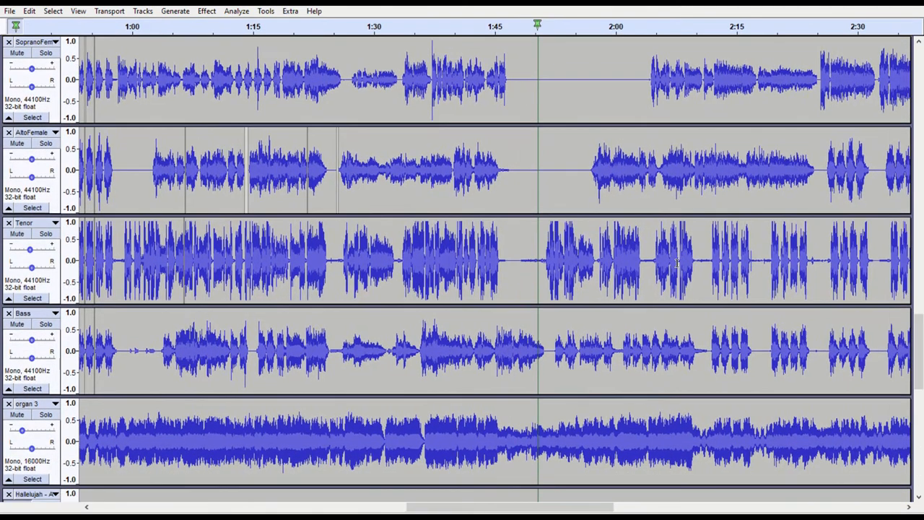
scroll("down", 3)
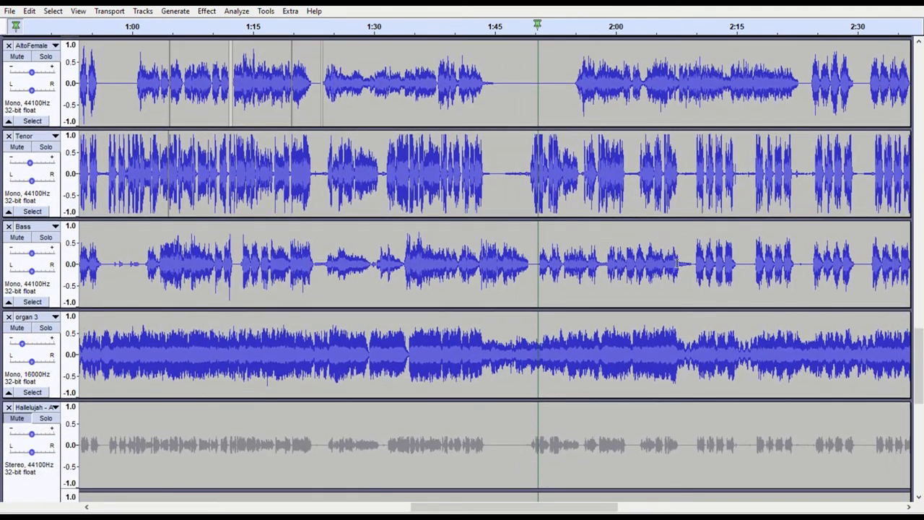
scroll("down", 3)
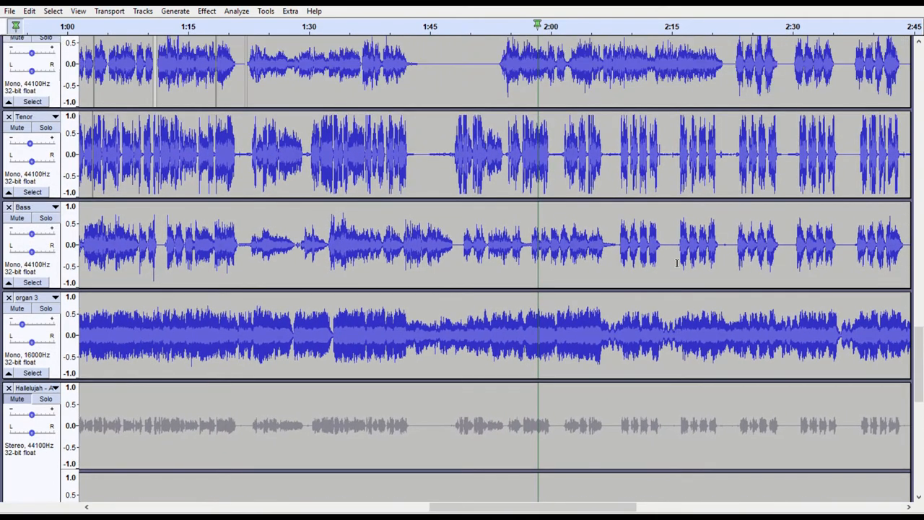
scroll("down", 3)
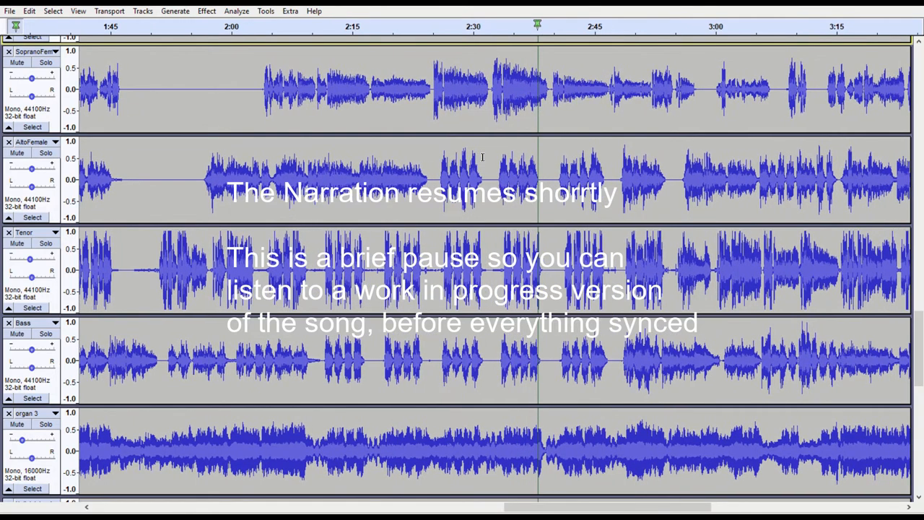
scroll("down", 3)
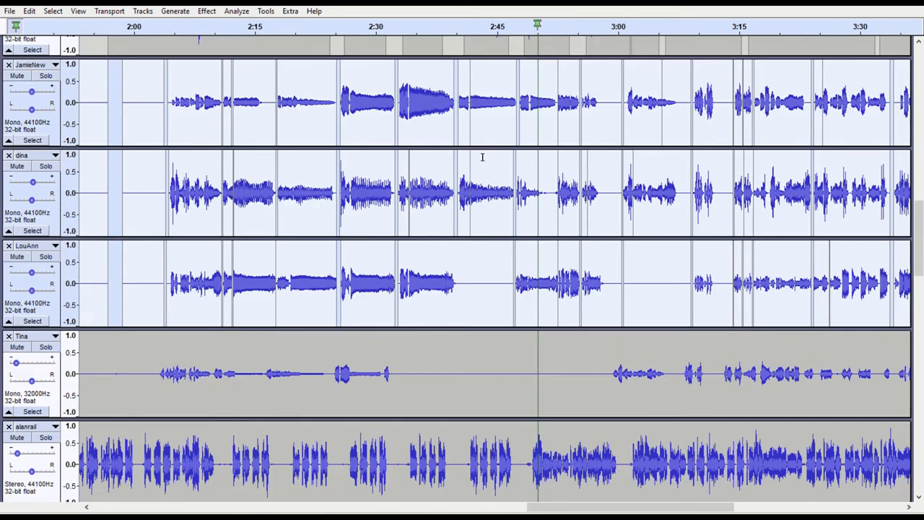
scroll("down", 3)
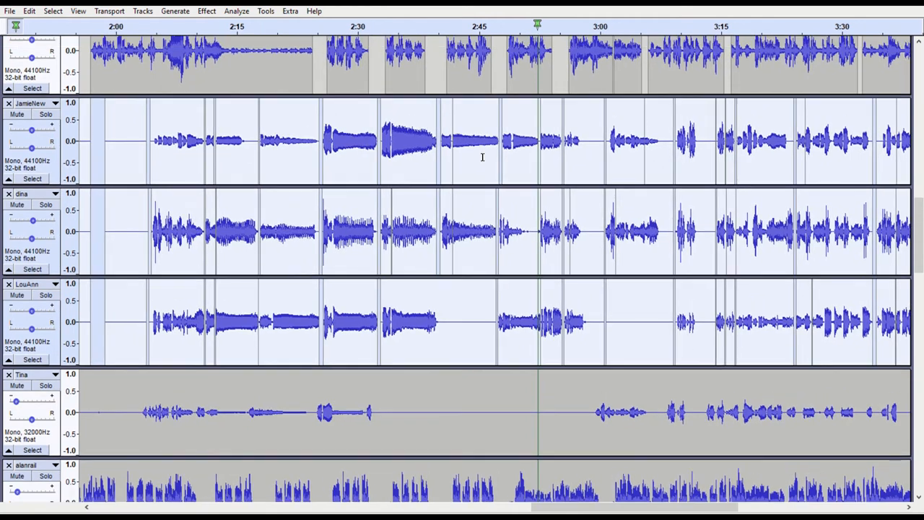
scroll("down", 3)
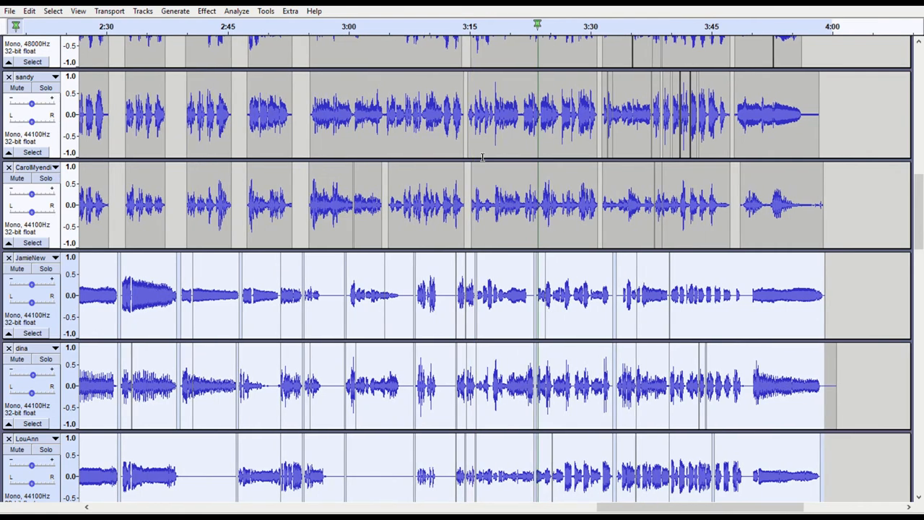
scroll("down", 3)
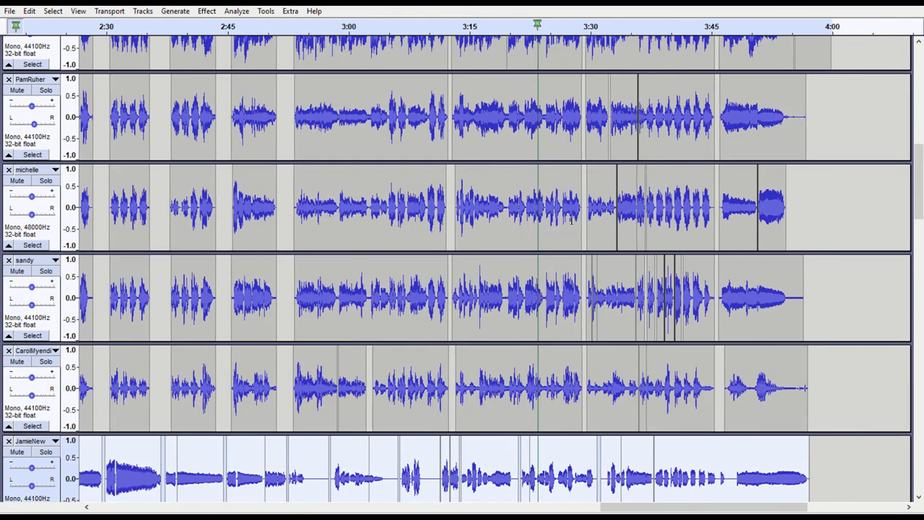
scroll("down", 3)
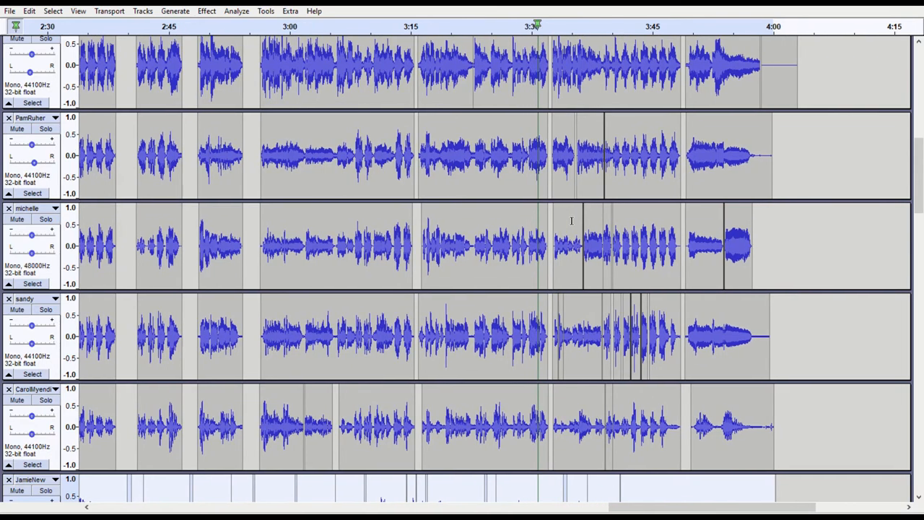
scroll("down", 3)
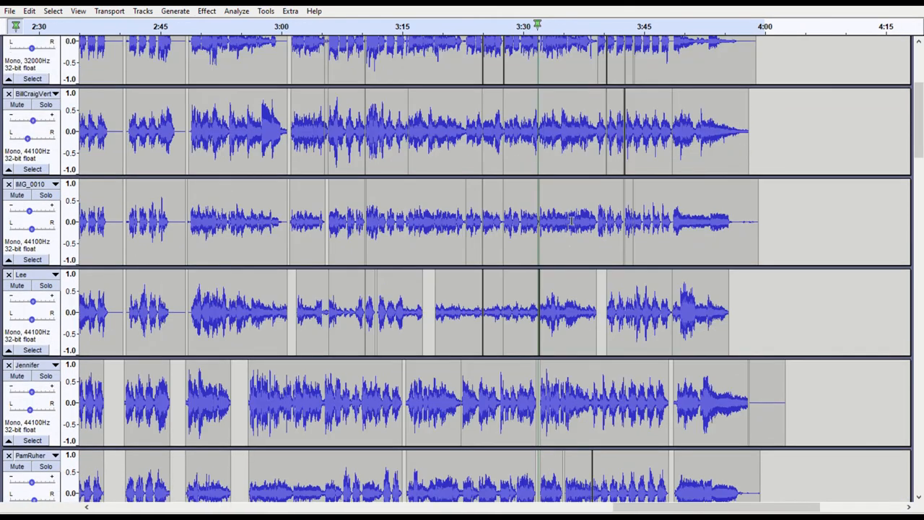
scroll("down", 3)
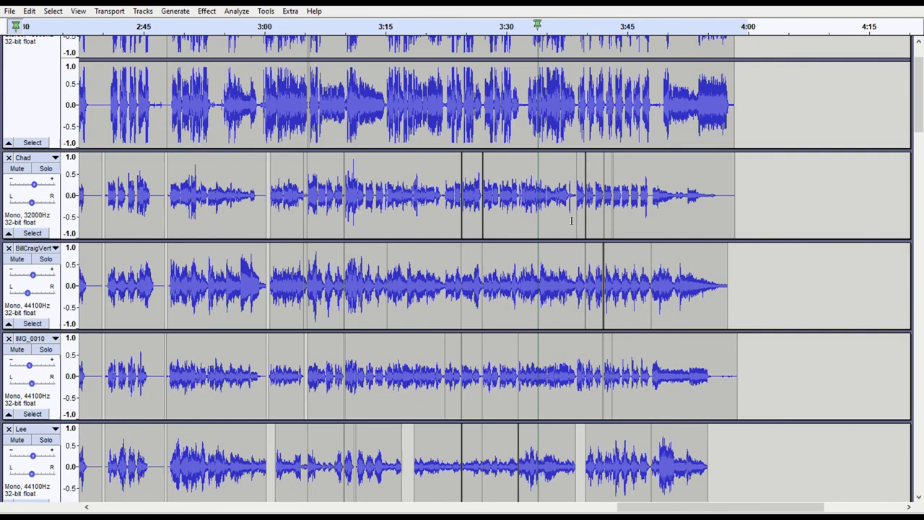